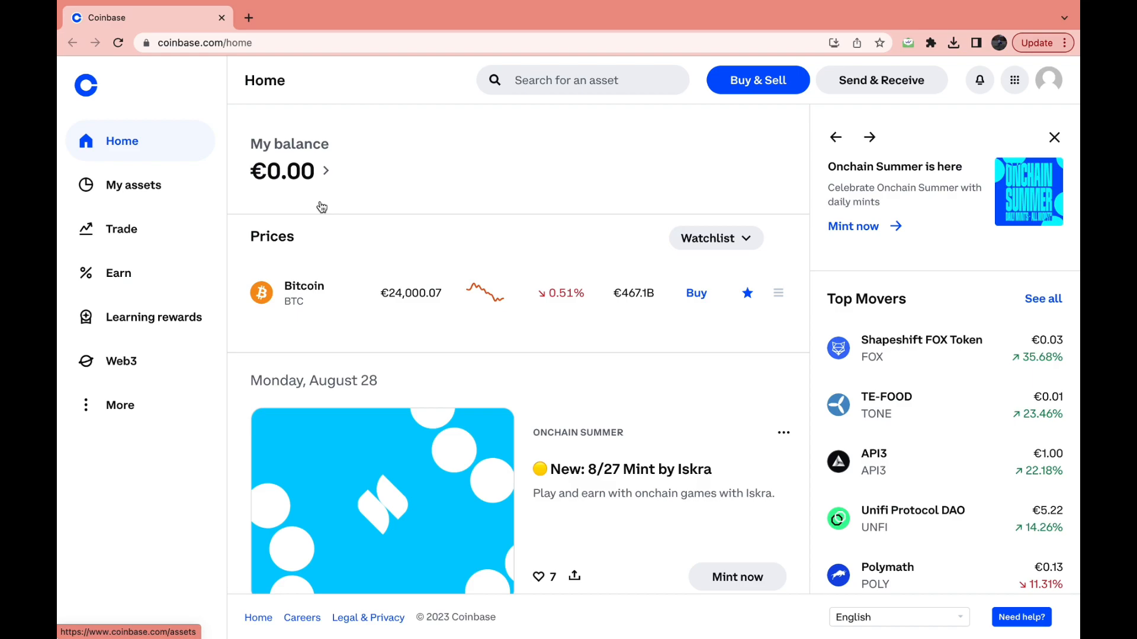
mouse_move(260, 101)
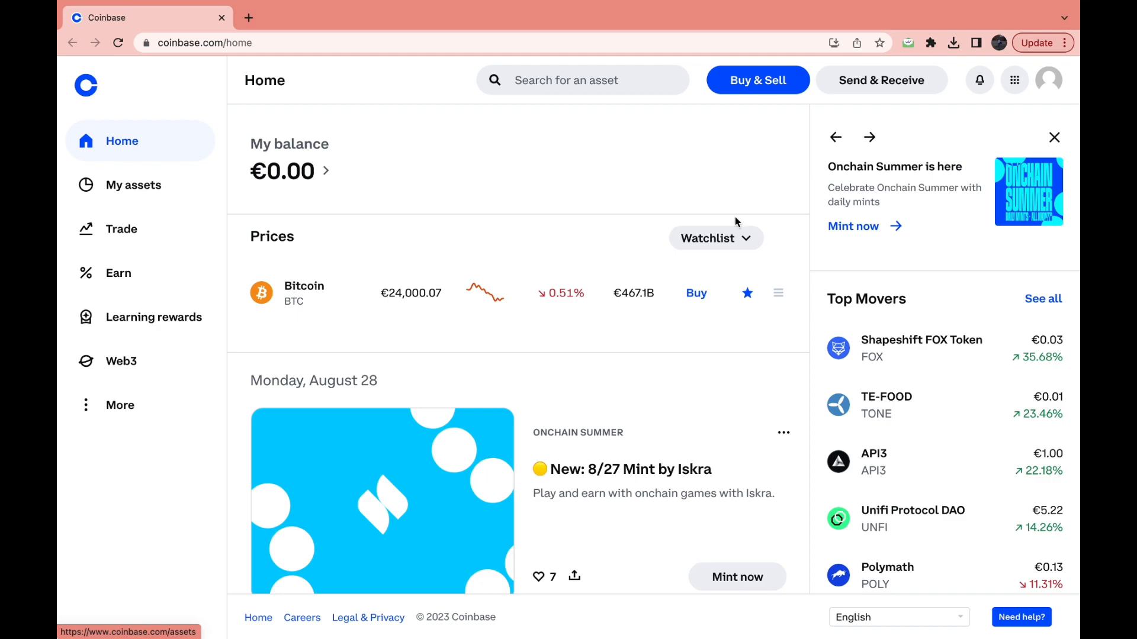
mouse_move(1044, 87)
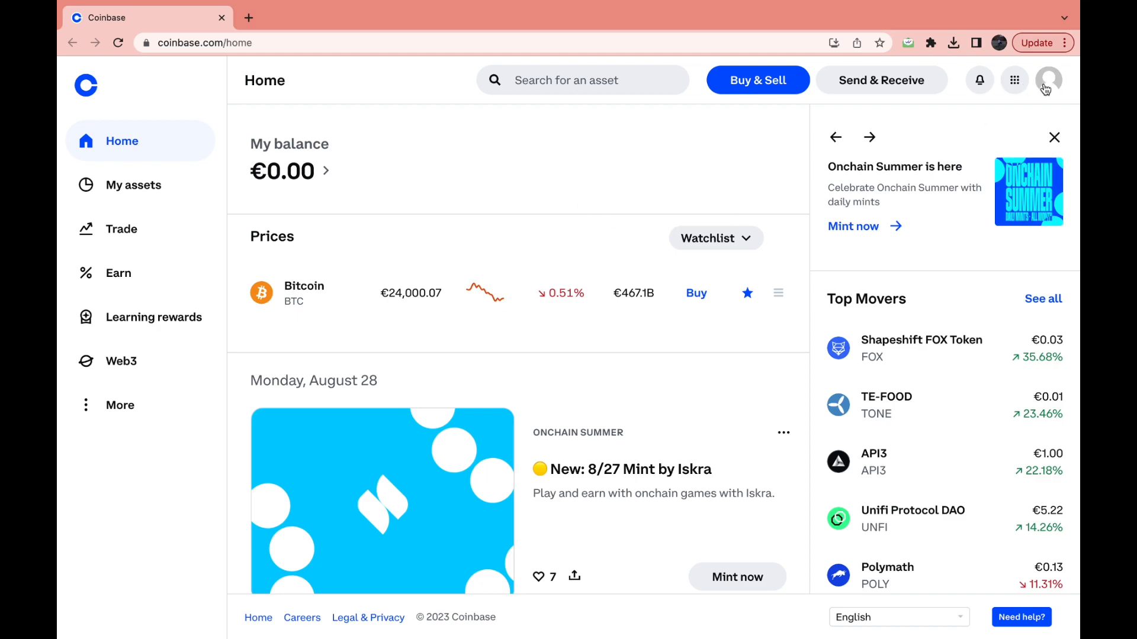
Open Settings from the avatar menu and go to the Profile section
click(1053, 80)
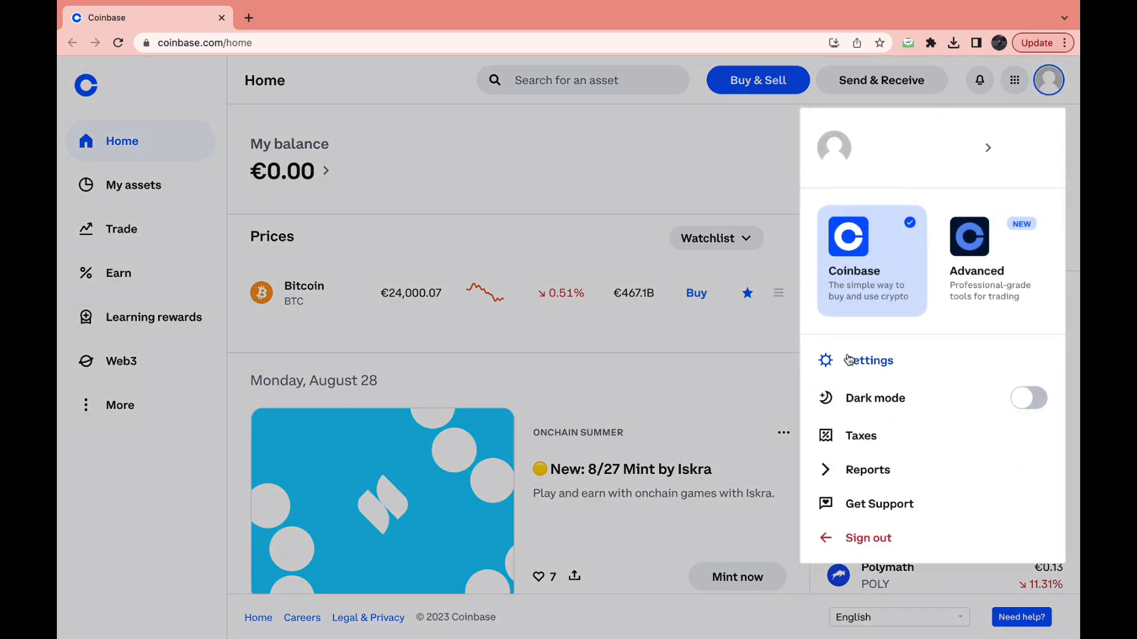
click(868, 361)
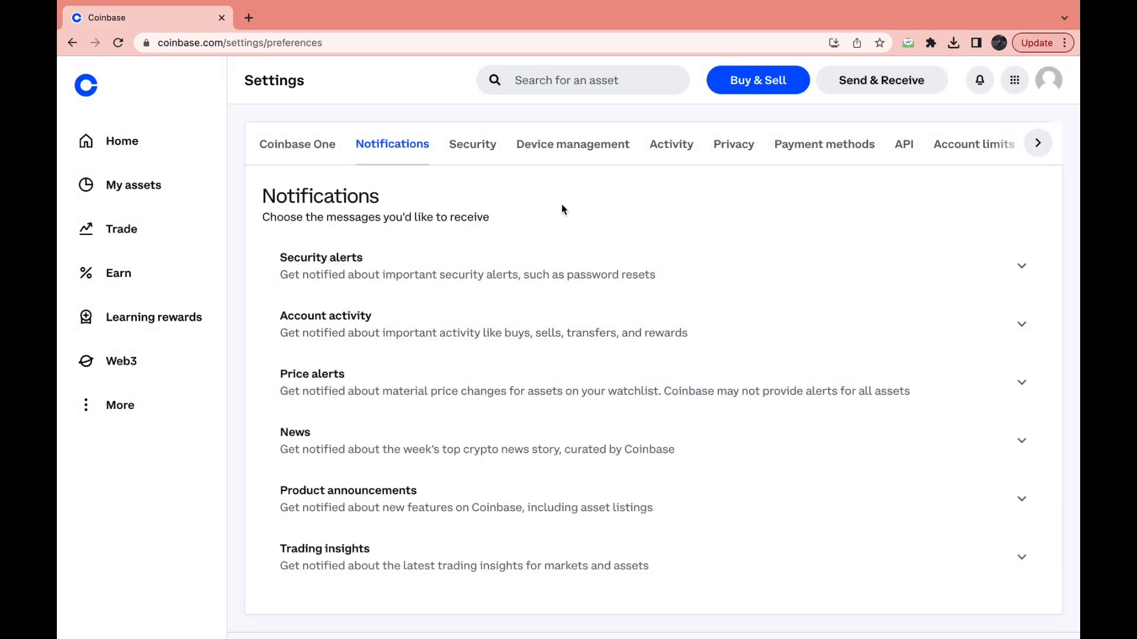
click(1039, 144)
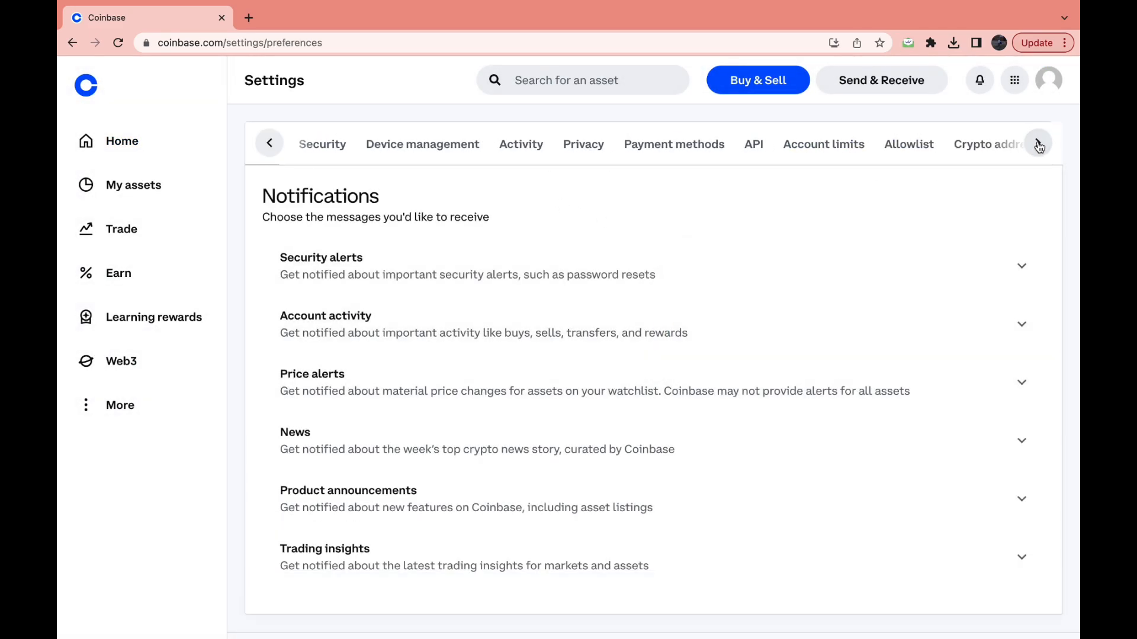
click(1046, 145)
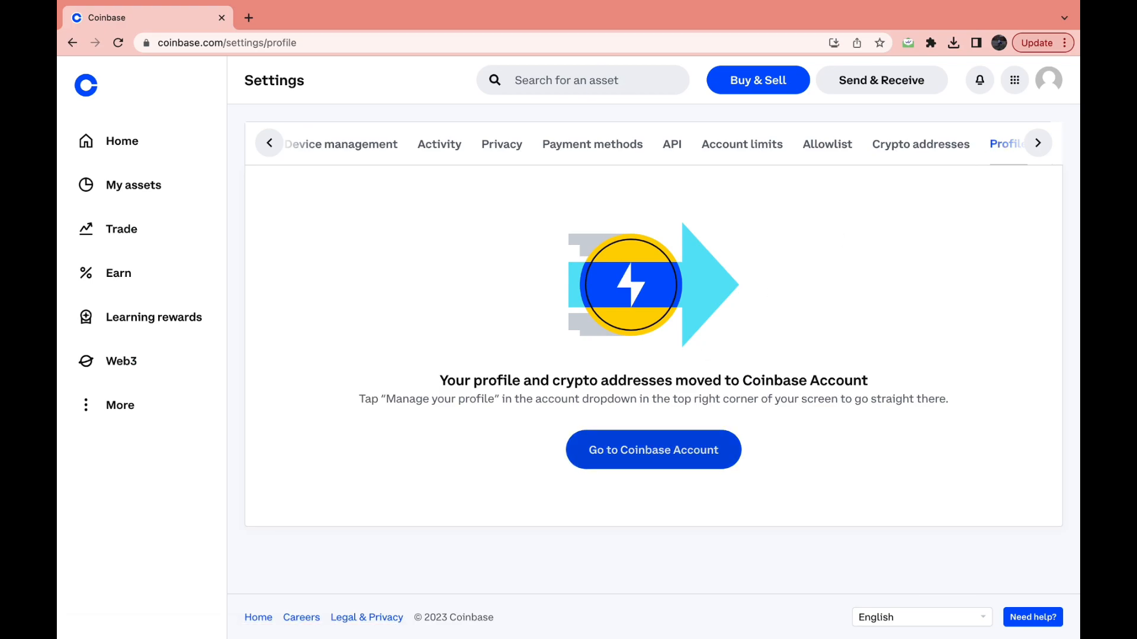
Go to Coinbase Account's Profile page and expand the Address row showing Netherlands
click(653, 449)
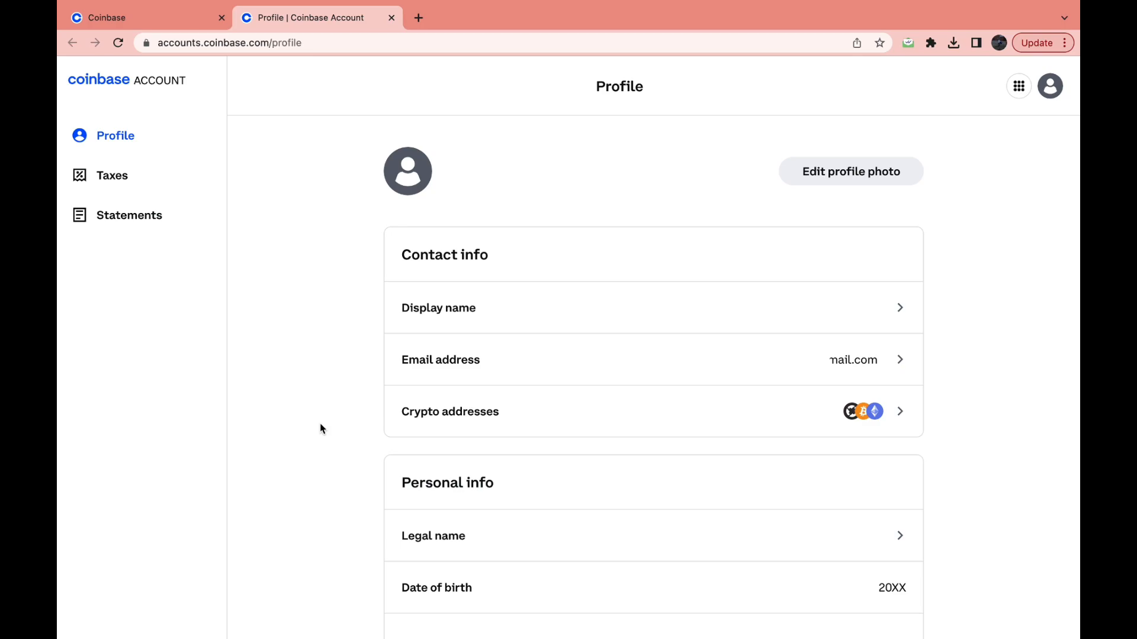
scroll(down, 3)
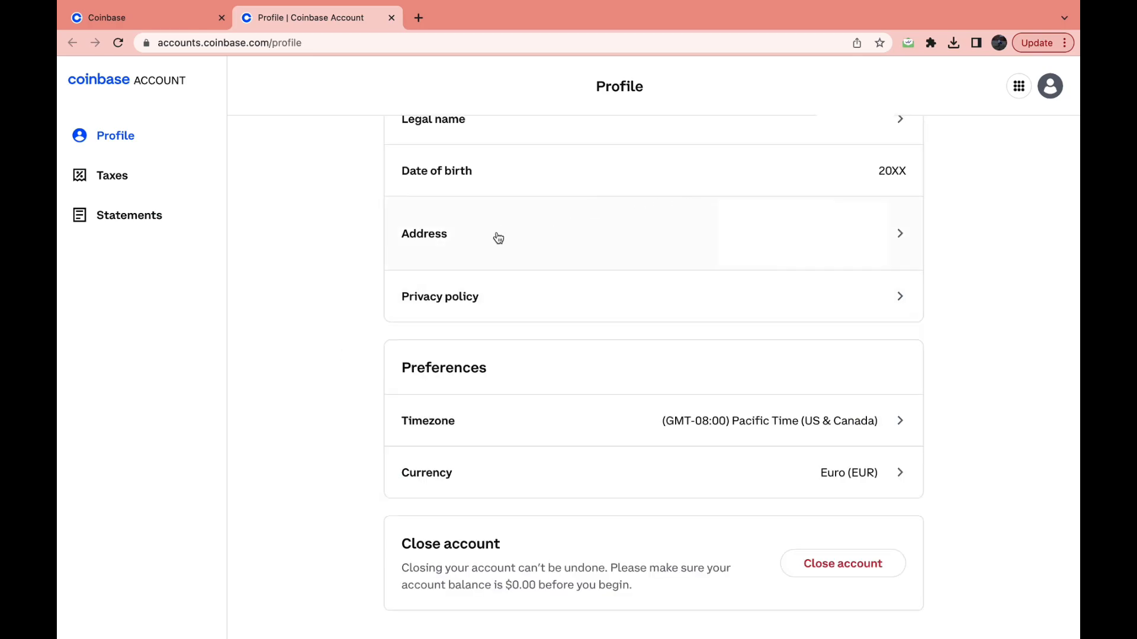
click(497, 237)
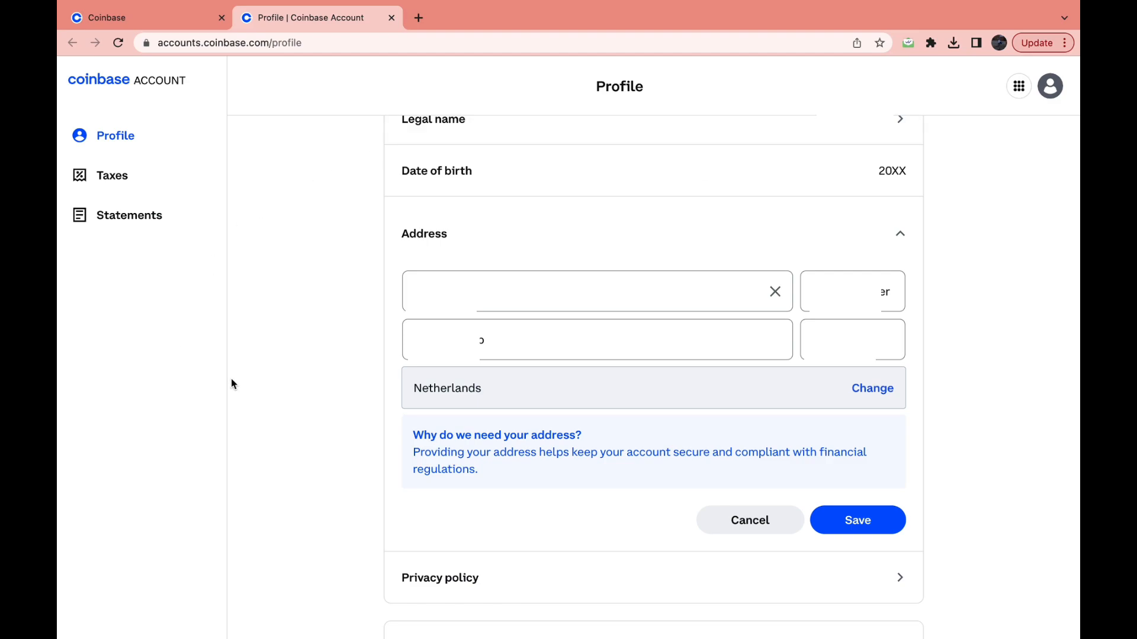
mouse_move(539, 392)
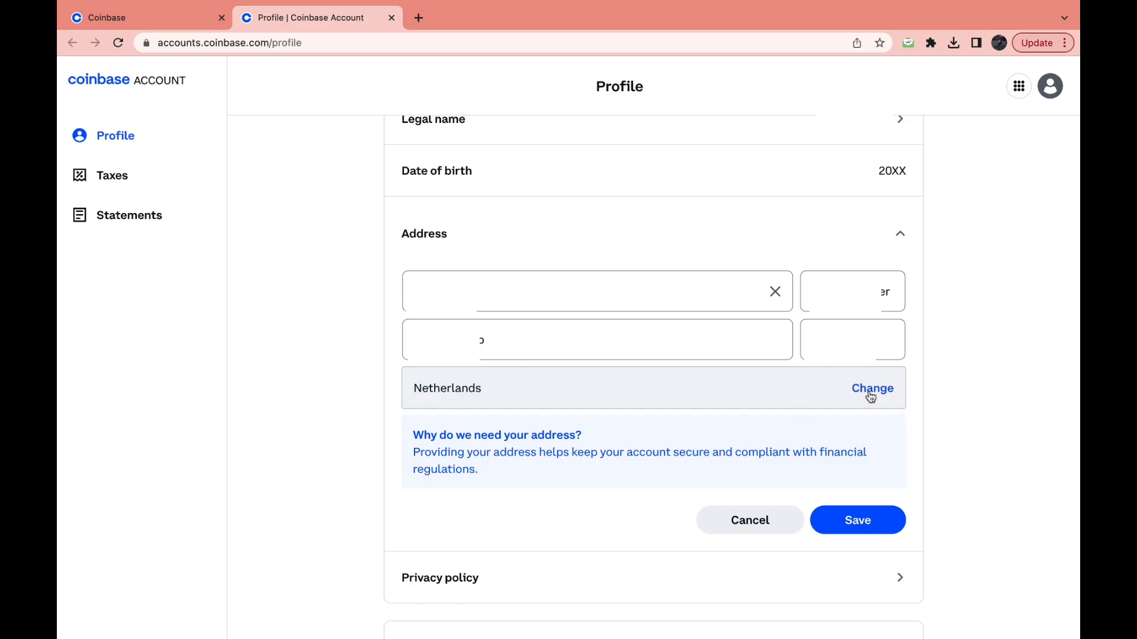
Start the country change, scroll to the Select your ID type step, and dismiss the cookie banner
click(872, 388)
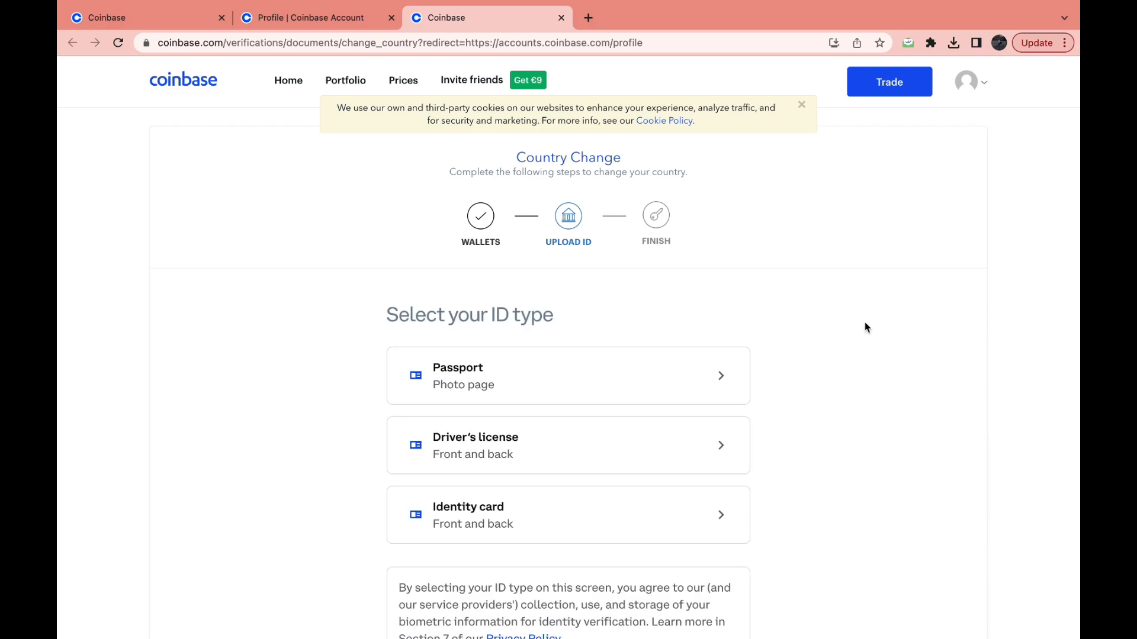
scroll(down, 3)
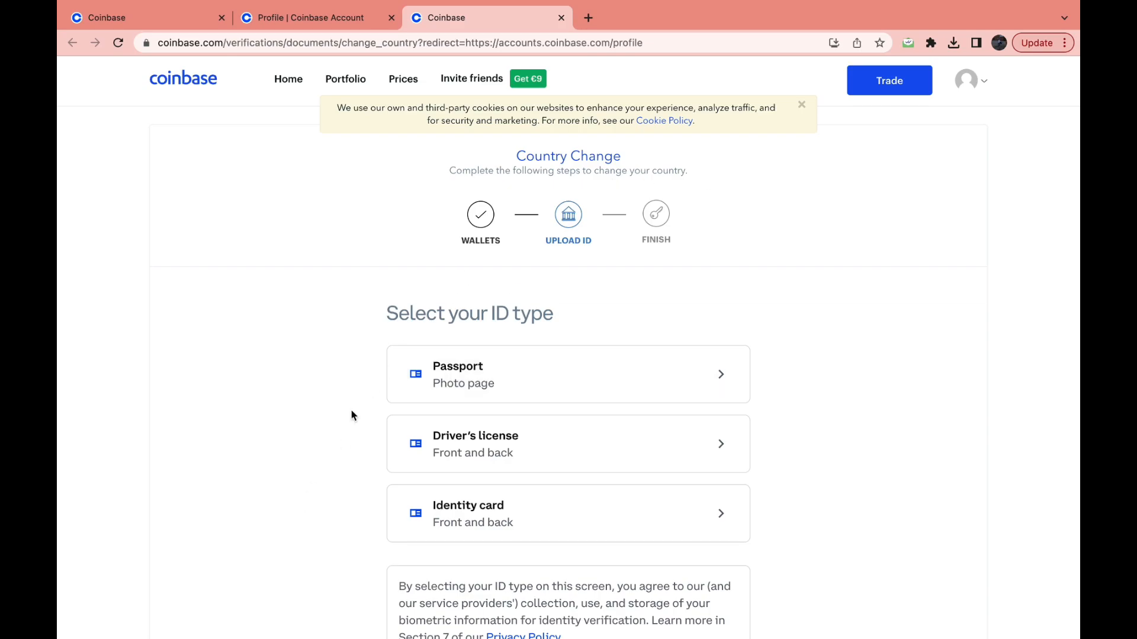
scroll(down, 3)
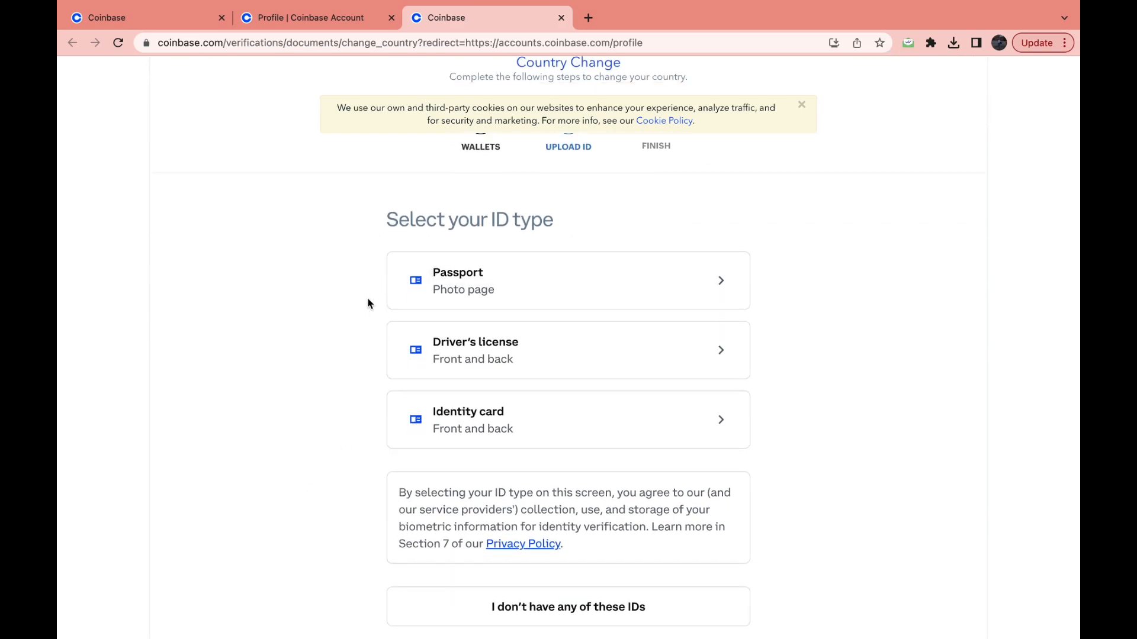
click(801, 104)
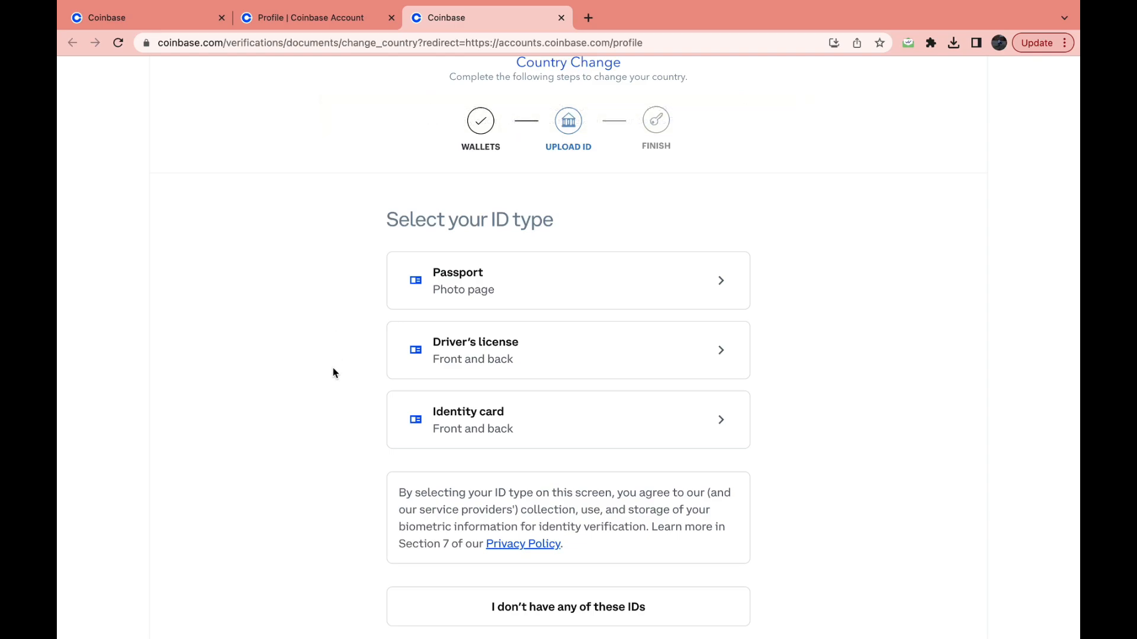
mouse_move(332, 389)
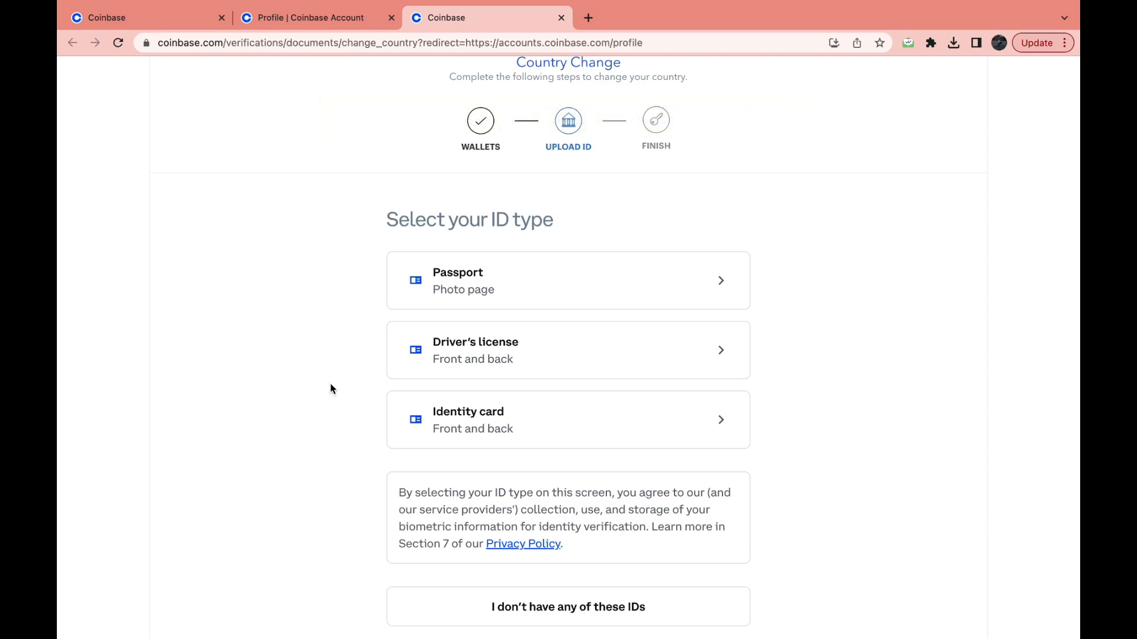